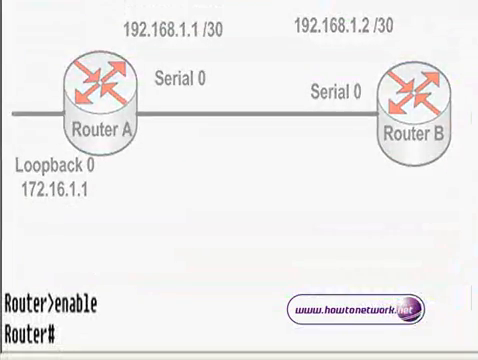
- Enter global configuration mode and name the router RouterA
type("config t")
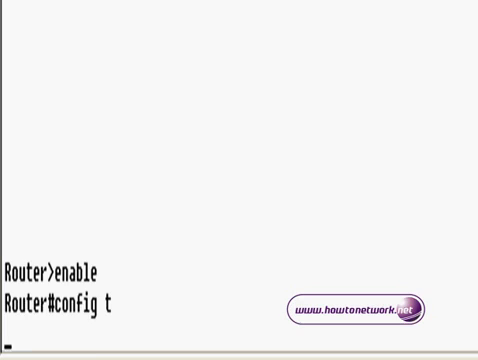
key("Return")
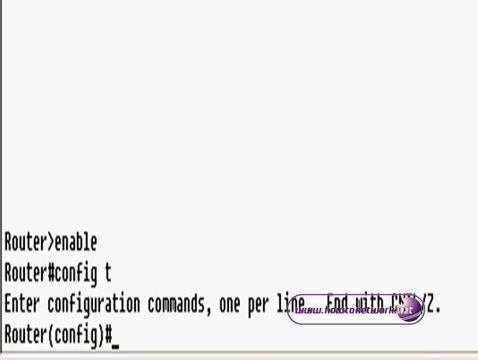
type("hostname")
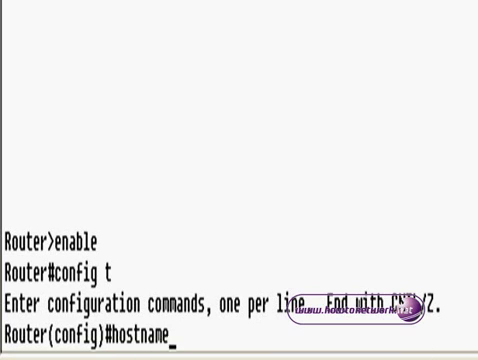
type("RouterA")
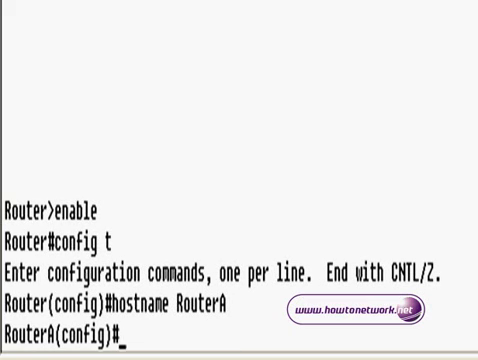
- Give Serial 0 the address 192.168.1.1 255.255.255.252 and clock rate 64000
type("interface")
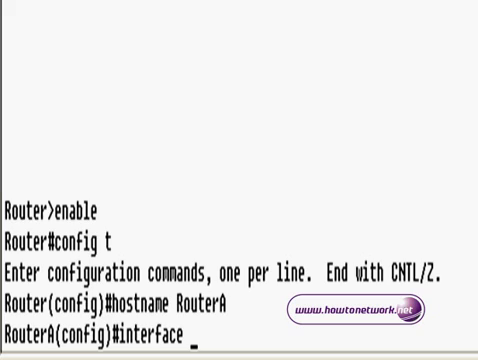
type("serial 0")
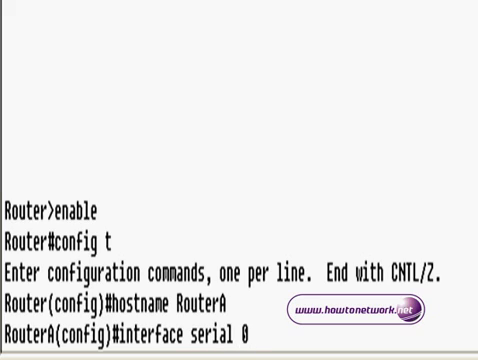
key("Return")
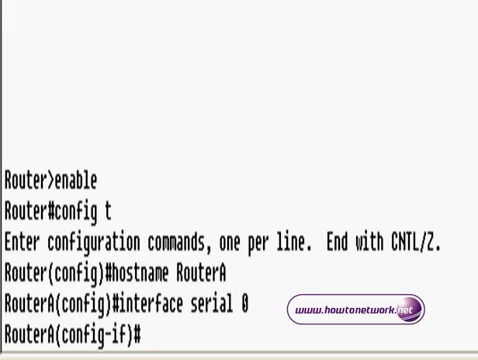
type("ip a")
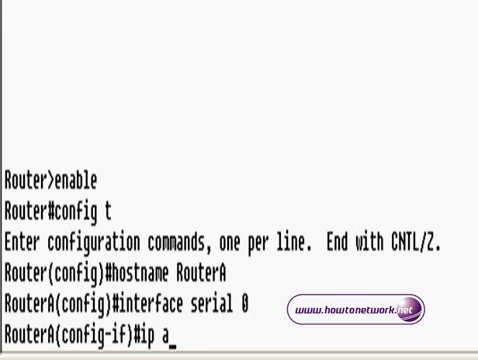
type("ddress")
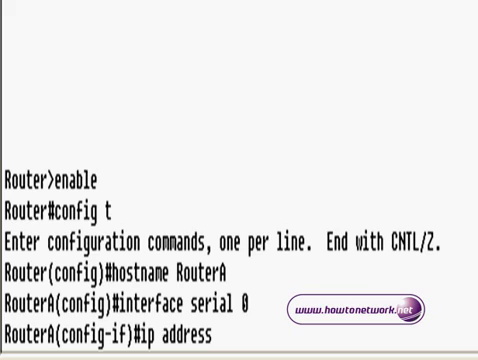
type("192.168.1.1 255.255.255.252")
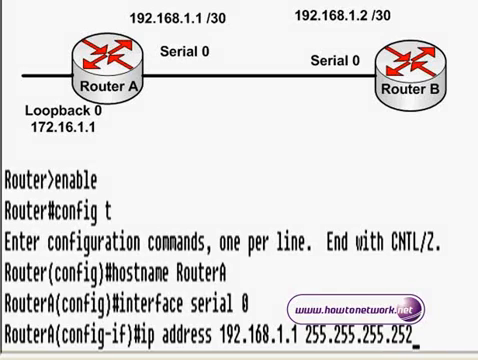
key("Return")
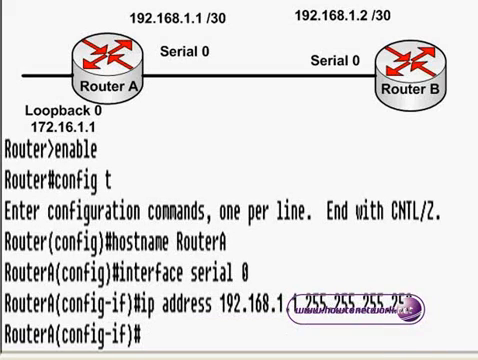
type("clock r")
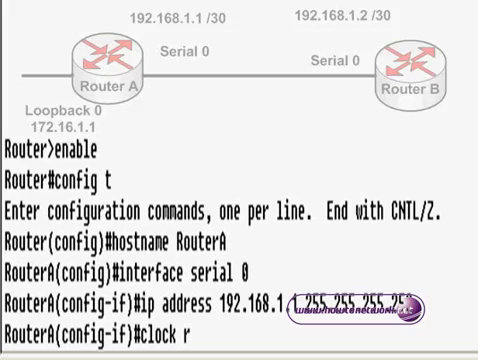
type("ate 64000")
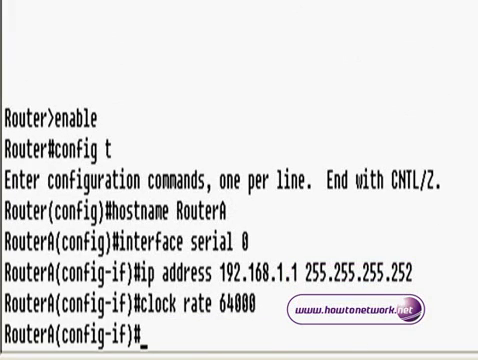
- Enable Serial 0 with 'no shut' and set 'ip nat outside' on it
type("no shut")
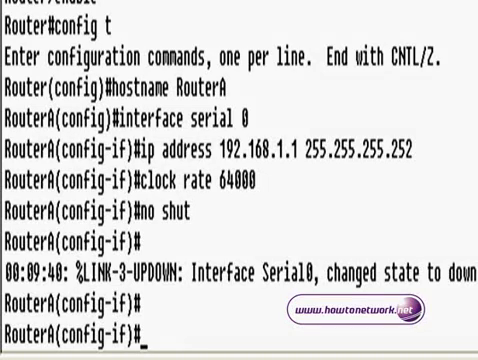
type("ip nat out")
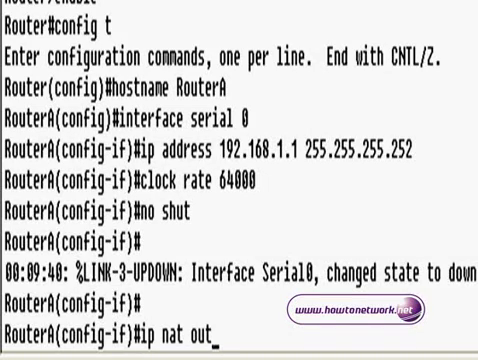
type("side")
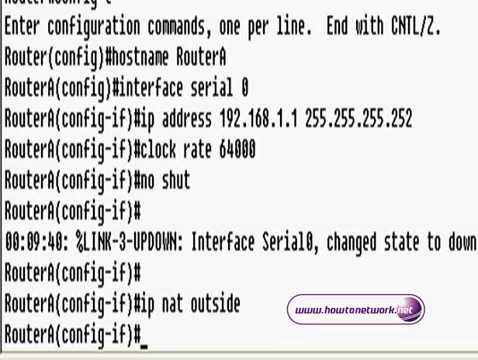
- Give Loopback 0 the address 172.16.1.1 255.255.0.0 and mark it 'ip nat inside'
type("interface")
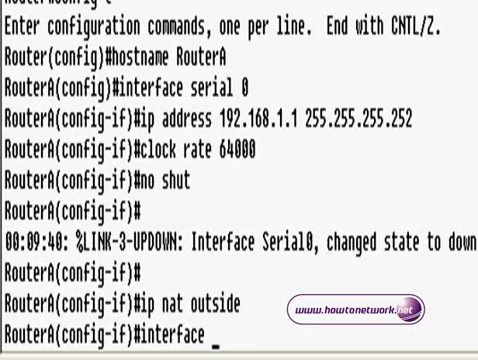
type("loopback")
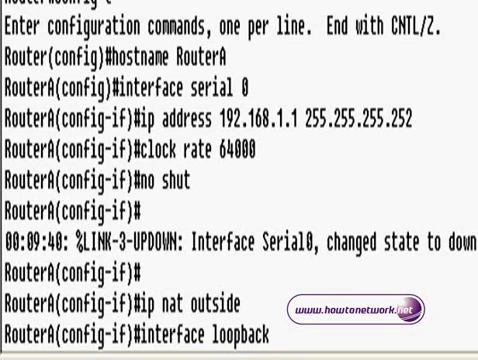
type("0")
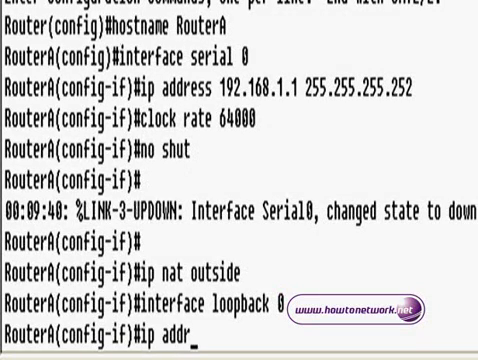
type("ess 1")
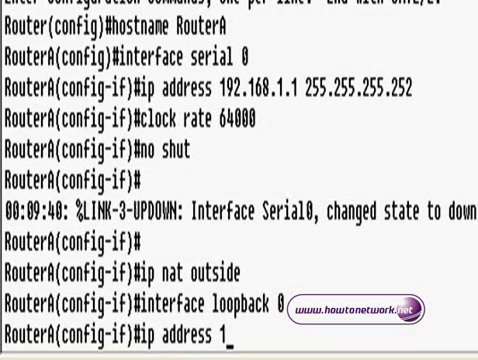
type("72.16.1.1")
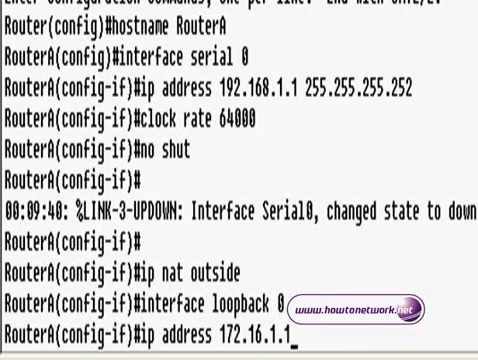
type("2")
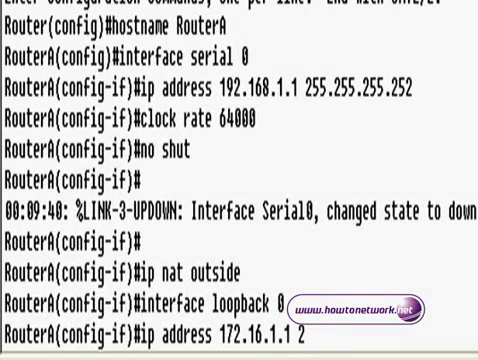
type("55.255.0.0")
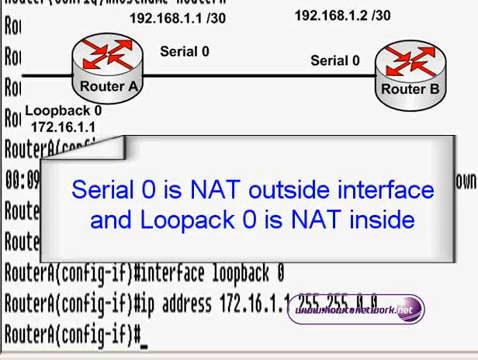
type("ip nat in")
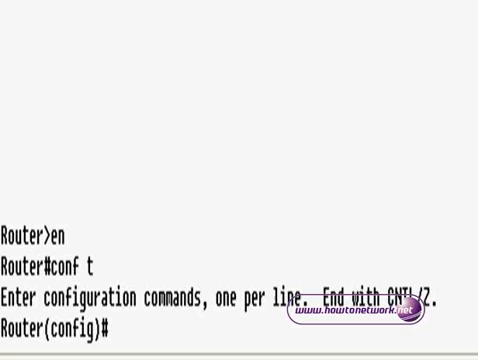
- Name the second router RouterB
type("ho")
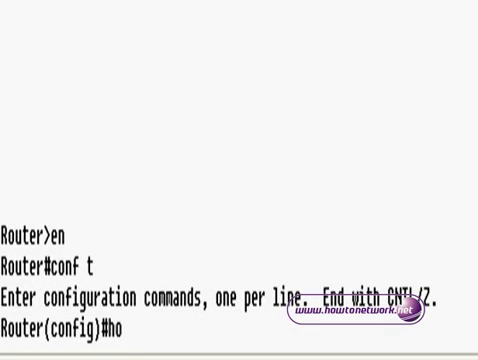
type("stname")
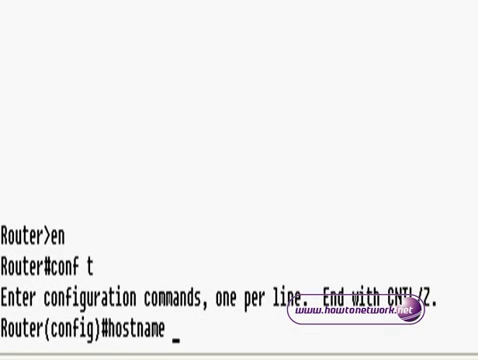
type("RouterB")
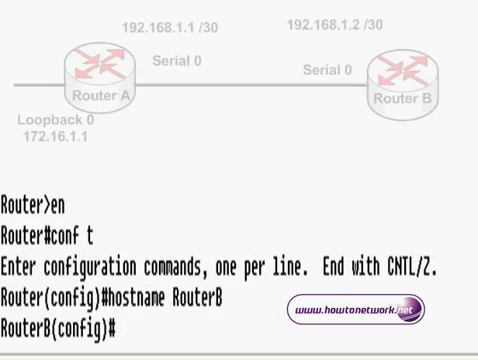
- Give Serial 0/0 on RouterB the address 192.168.1.2 255.255.255.252
type("in")
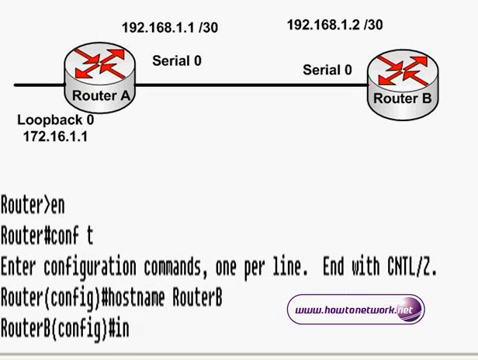
type("t s 0")
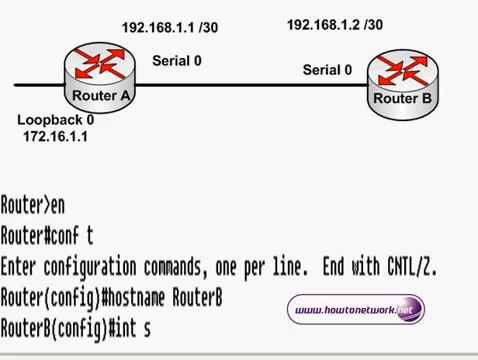
type("0/0")
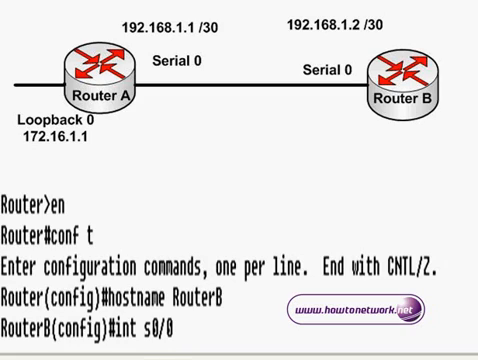
key("Return")
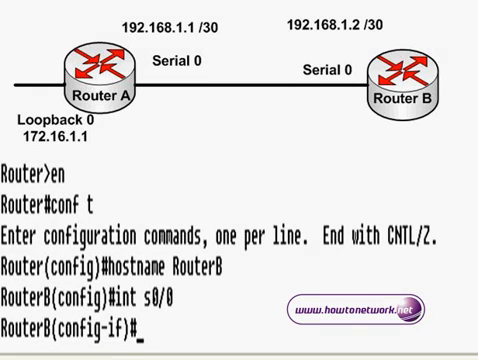
type("ip address 192.16")
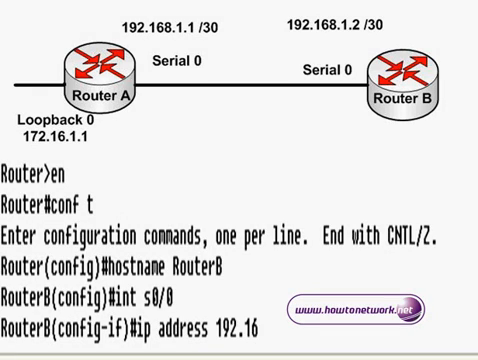
type("8.1.2")
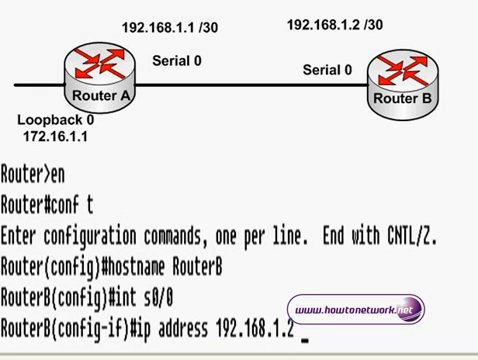
type("255.255.255.252")
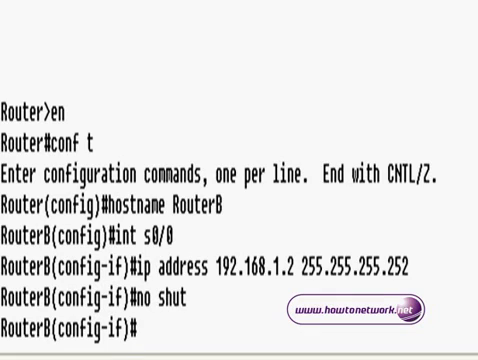
- Bring RouterB's Serial 0/0 out of shutdown and exit to global configuration mode
key("Return")
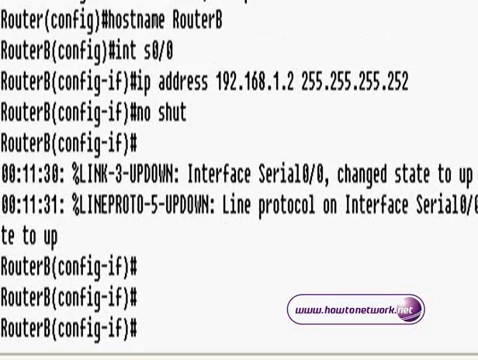
type("exit")
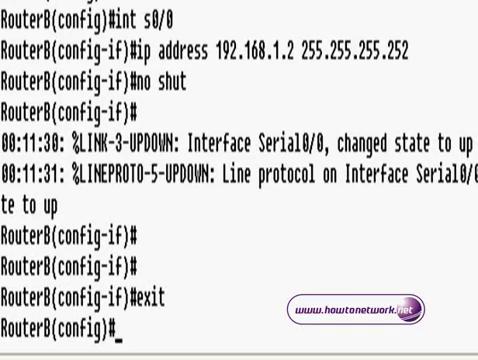
- Add the static route 0.0.0.0 0.0.0.0 out Serial 0/0 on RouterB
type("ip")
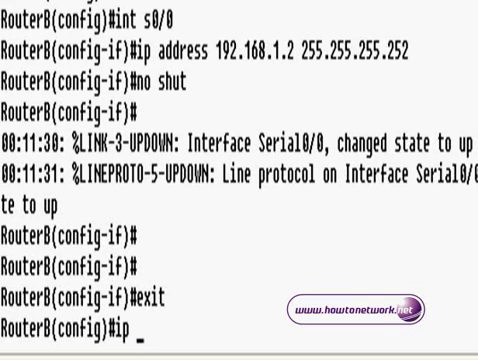
type("rou")
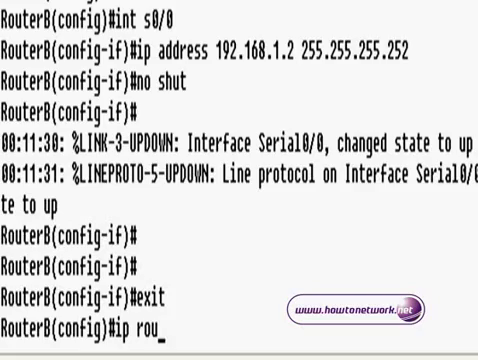
type("te 0.0.0.0 0.0.0.0")
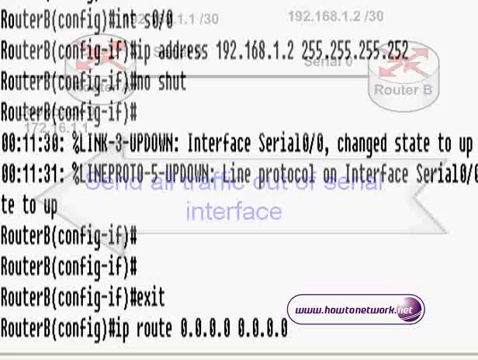
type("s")
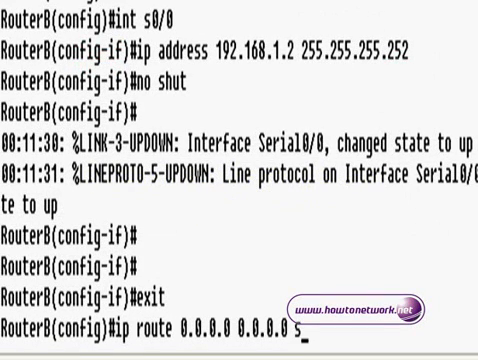
type("0/0")
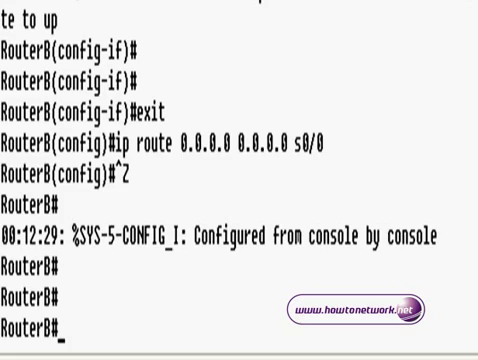
- Ping Router A's serial address 192.168.1.1 from RouterB
type("ping")
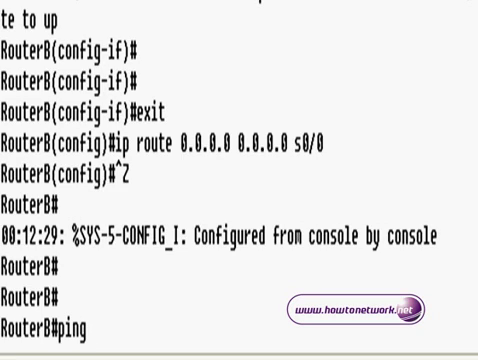
type("192.")
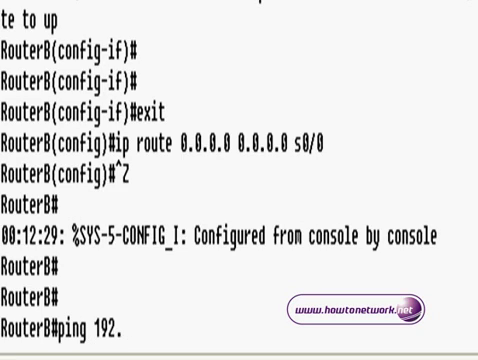
type("168.1.1")
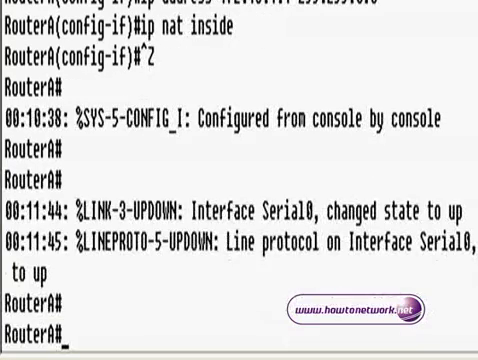
- Set vty lines 0–4 on RouterA to 'login local'
type("conf t")
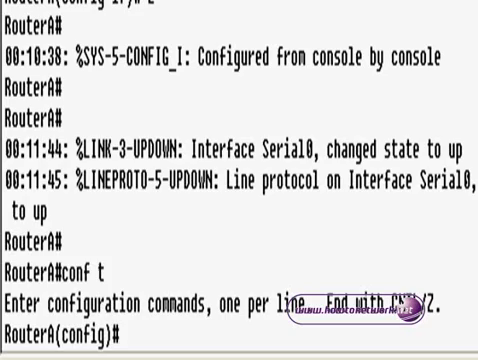
type("l")
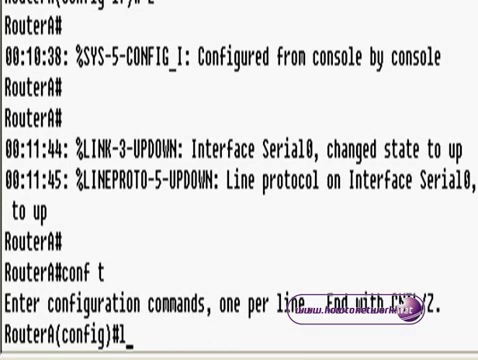
type("ine vty 0 4")
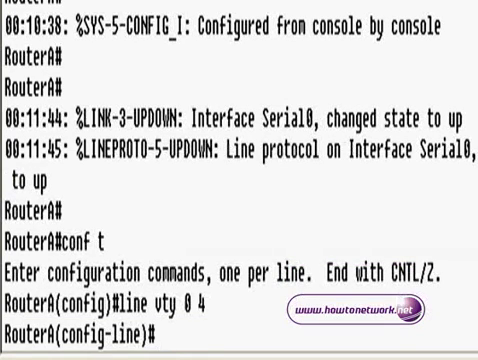
type("login")
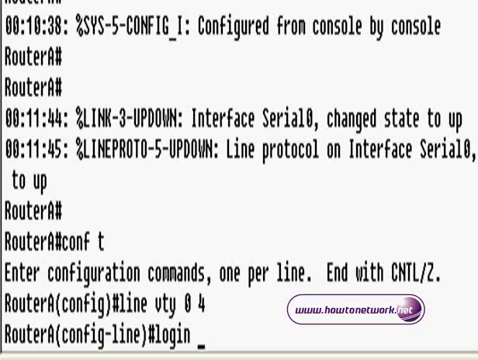
type("local")
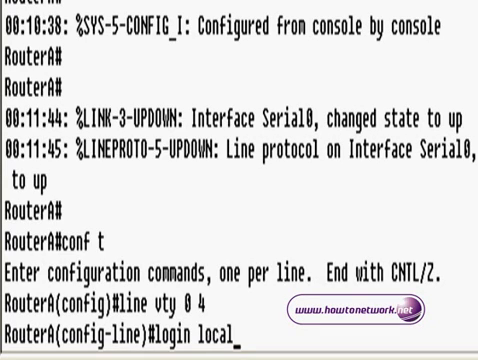
type("exit")
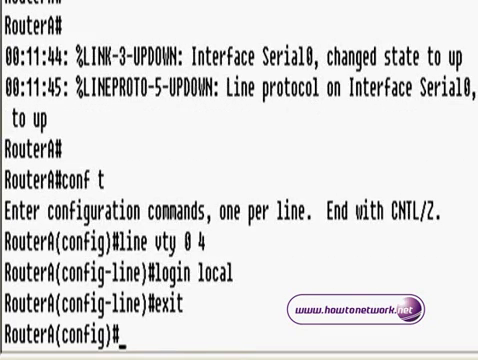
type("username ba")
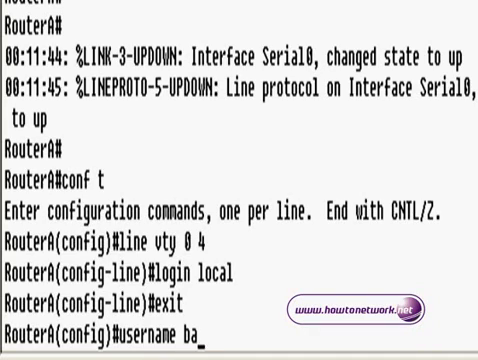
type("nbury passwo")
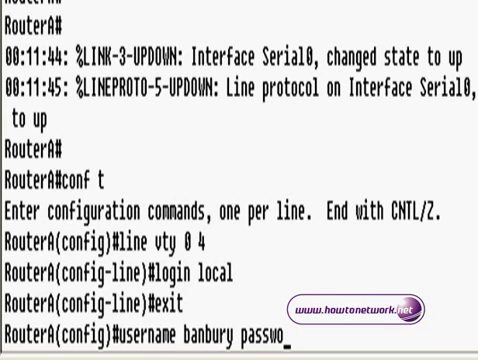
key("Return")
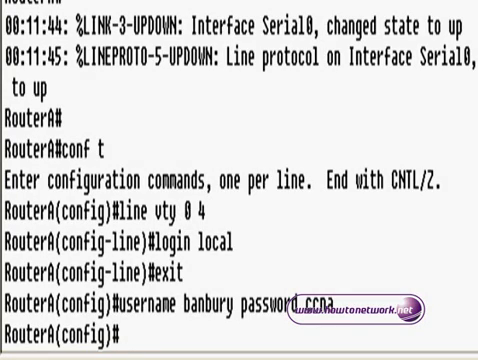
type("ena")
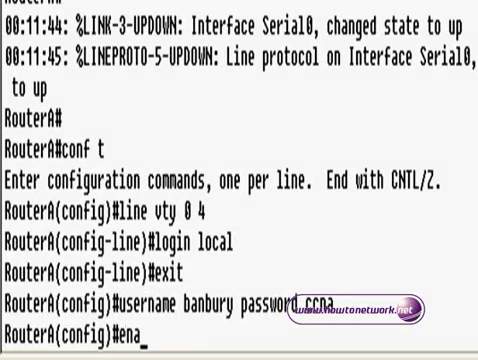
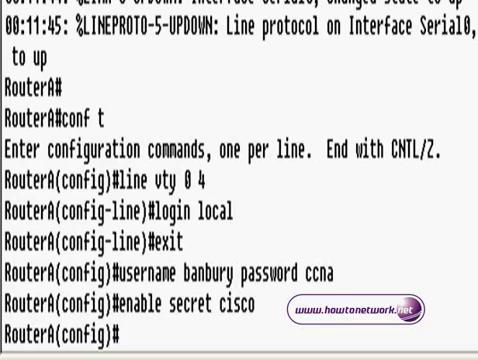
- Add 'ip nat inside source static 172.16.1.1 10.0.0.1' and exit configuration mode
type("ip nat")
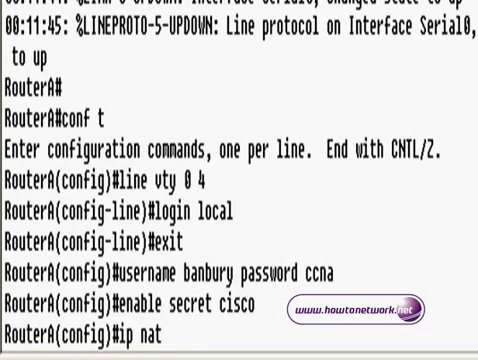
type("in")
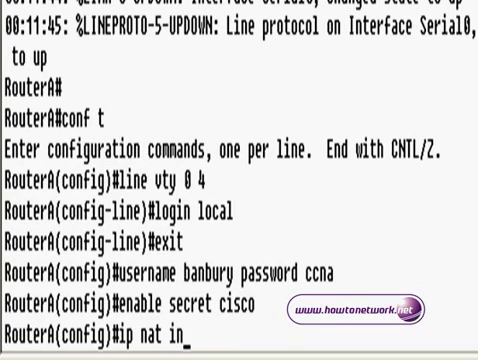
type("side sour")
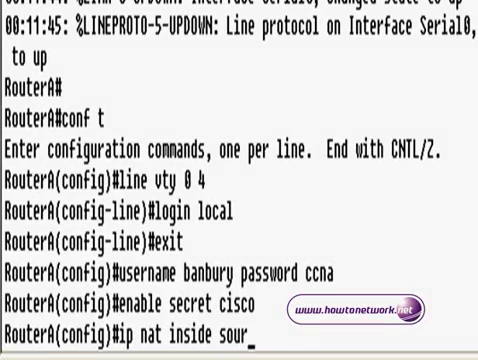
type("ce static")
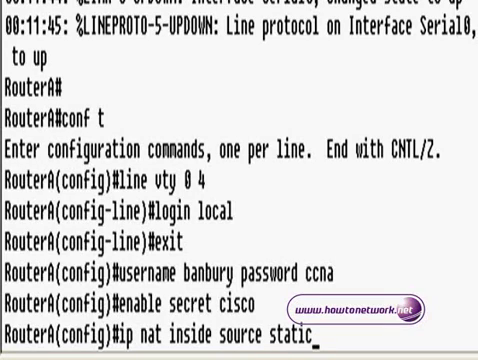
type("172.")
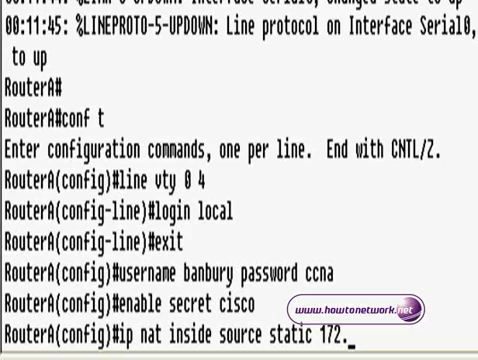
type("16.1.1 12.0.0.1")
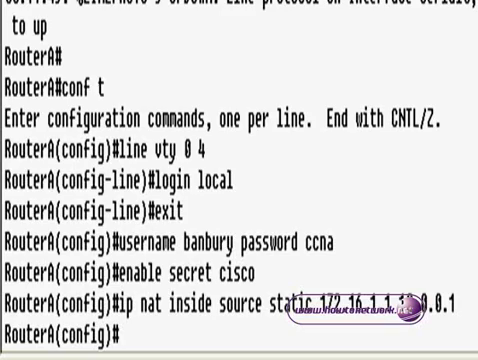
type("e")
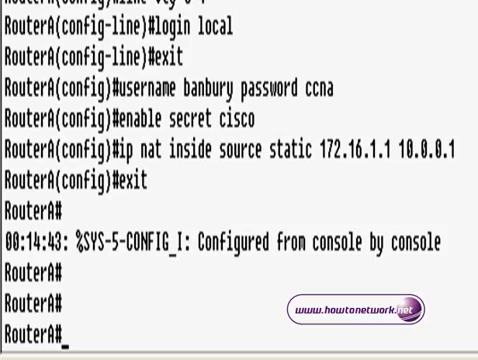
- Run 'debug ip nat' on RouterA and start an interactive ping
type("debug ip")
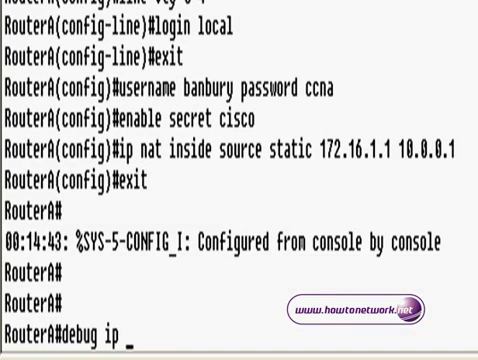
type("nat")
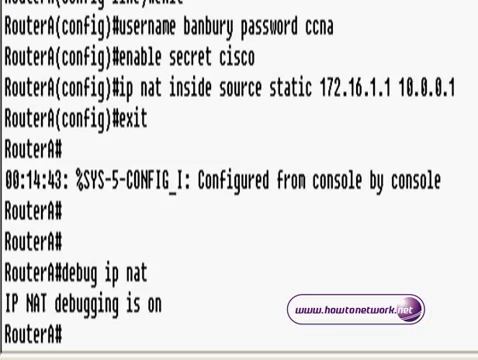
scroll("down", 3)
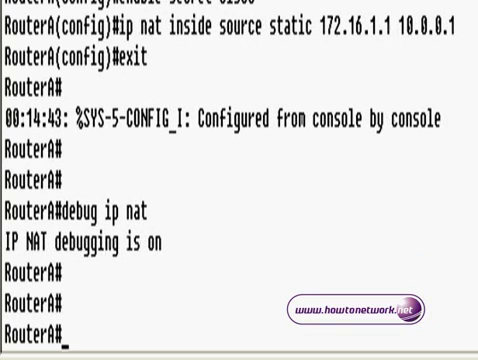
type("ping")
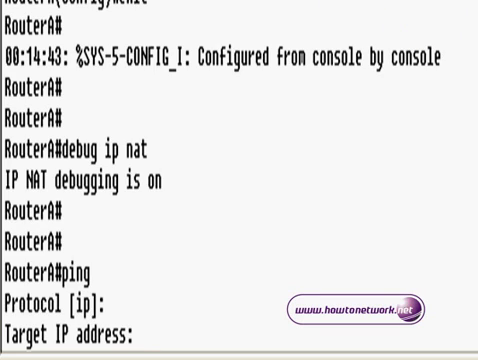
- Run an extended ping to 192.168.1.2 sourced from 172.16.1.1 on loopback 0
type("192.1")
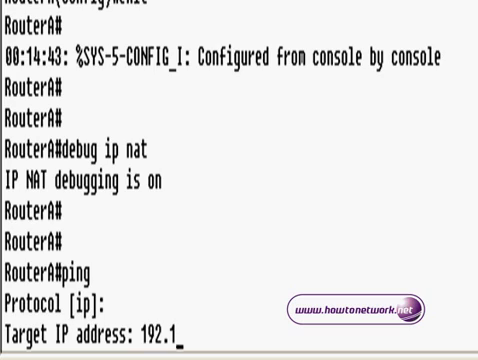
type("68.1.2")
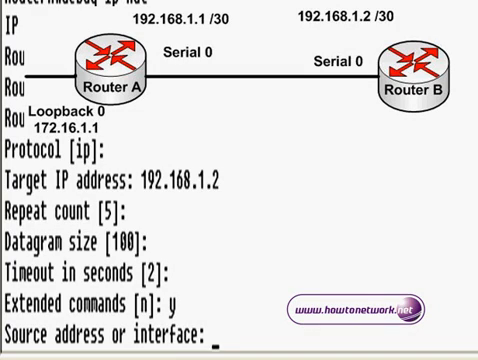
type("172.16")
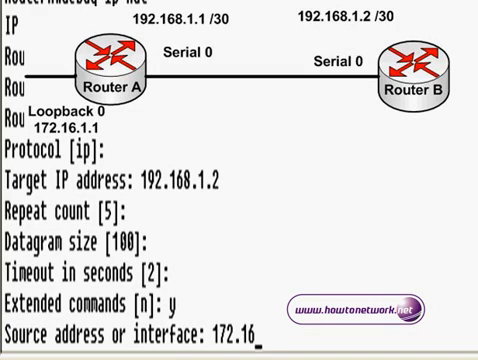
type(".1.1")
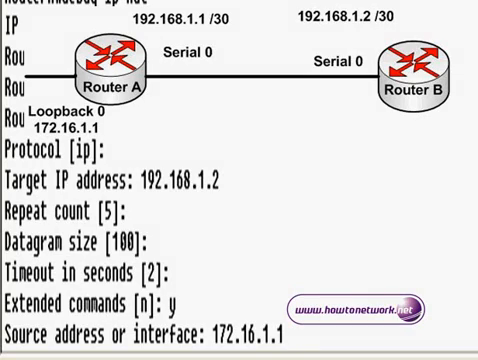
type("loopb")
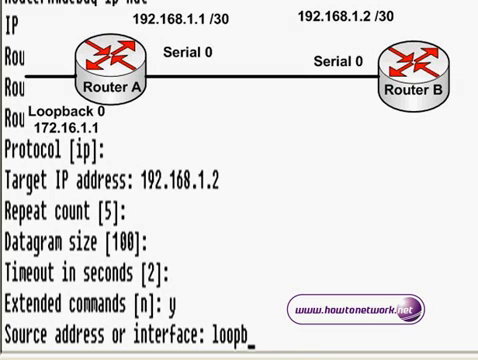
type("ack 0")
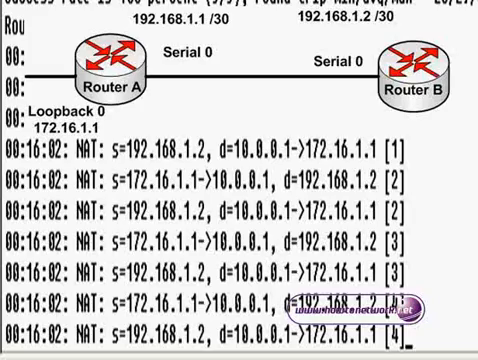
scroll("down", 3)
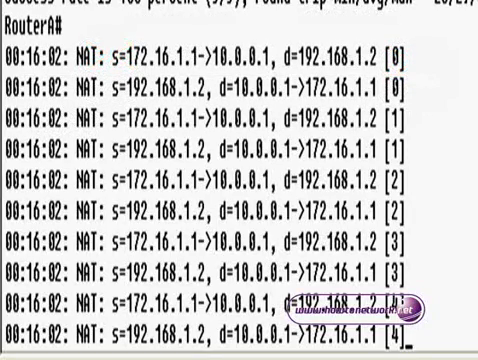
scroll("down", 3)
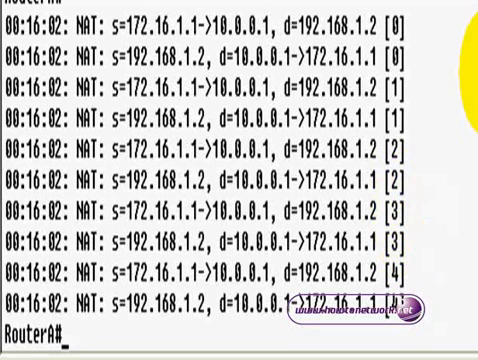
- Enter 'show ip nat translations', retyping it after the misspelled 'translatons' attempt
type("show ip")
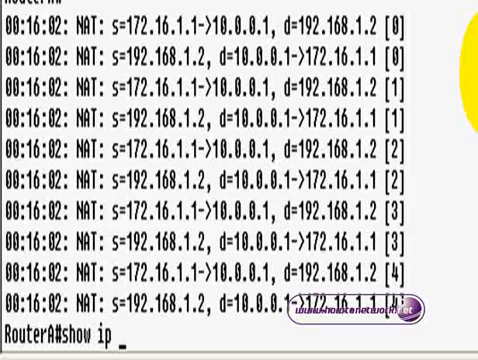
type("nat translatons")
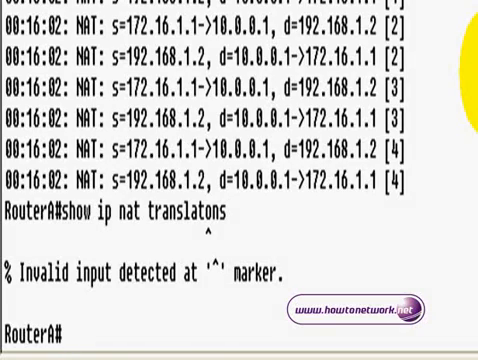
type("show ip nat translato")
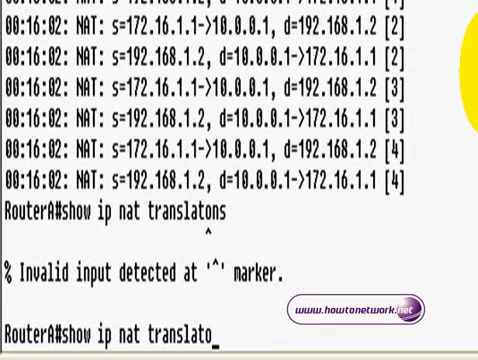
type("ions")
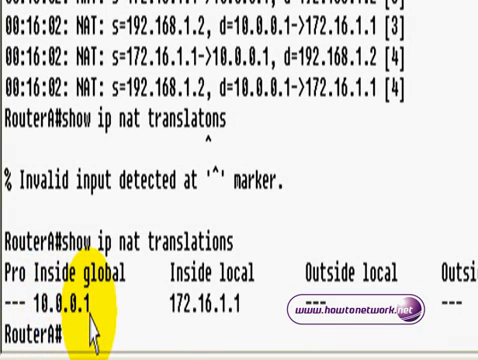
mouse_move(212, 330)
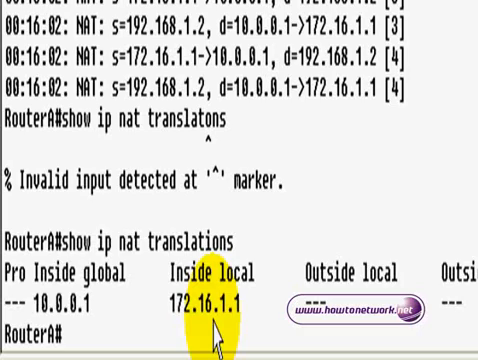
mouse_move(445, 15)
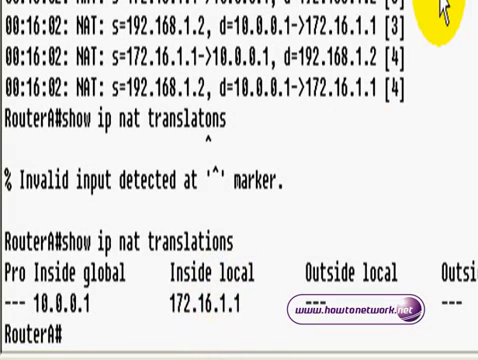
mouse_move(445, 15)
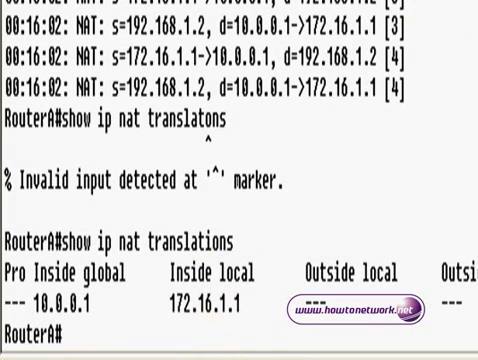